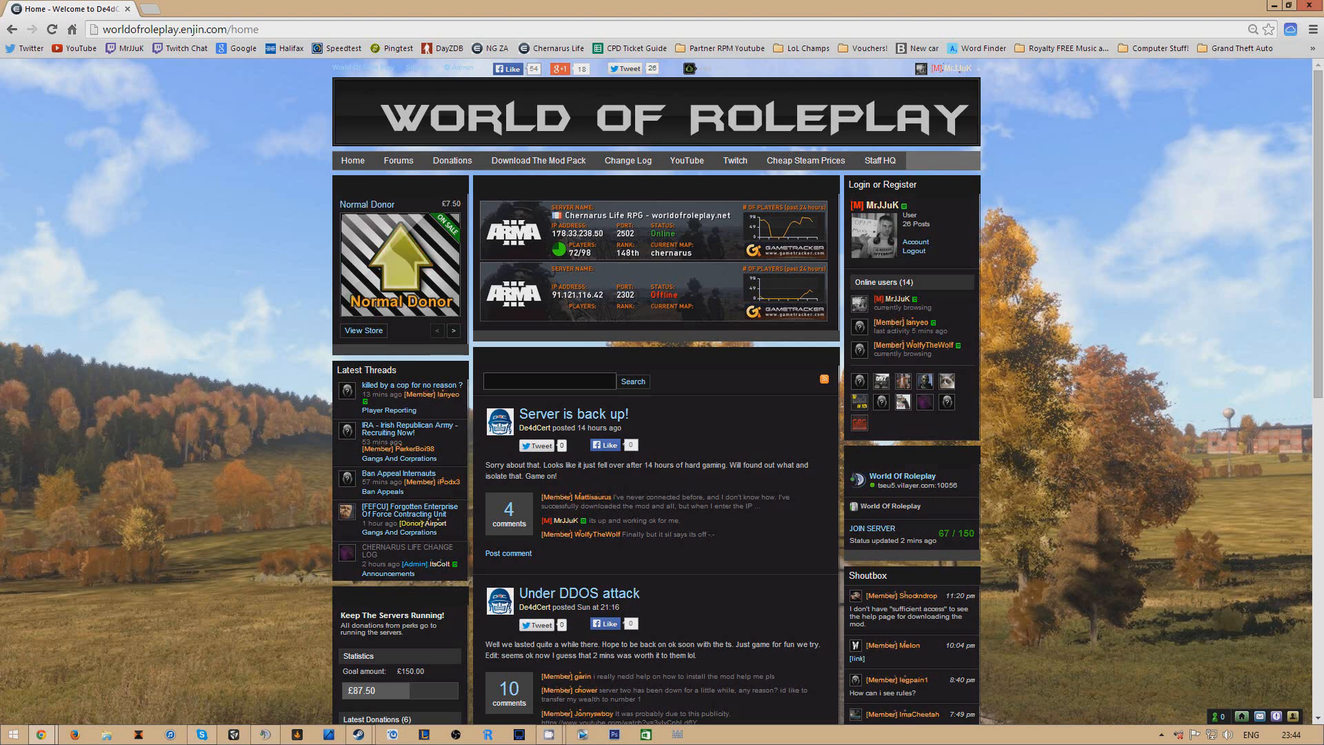
pyautogui.moveTo(126, 233)
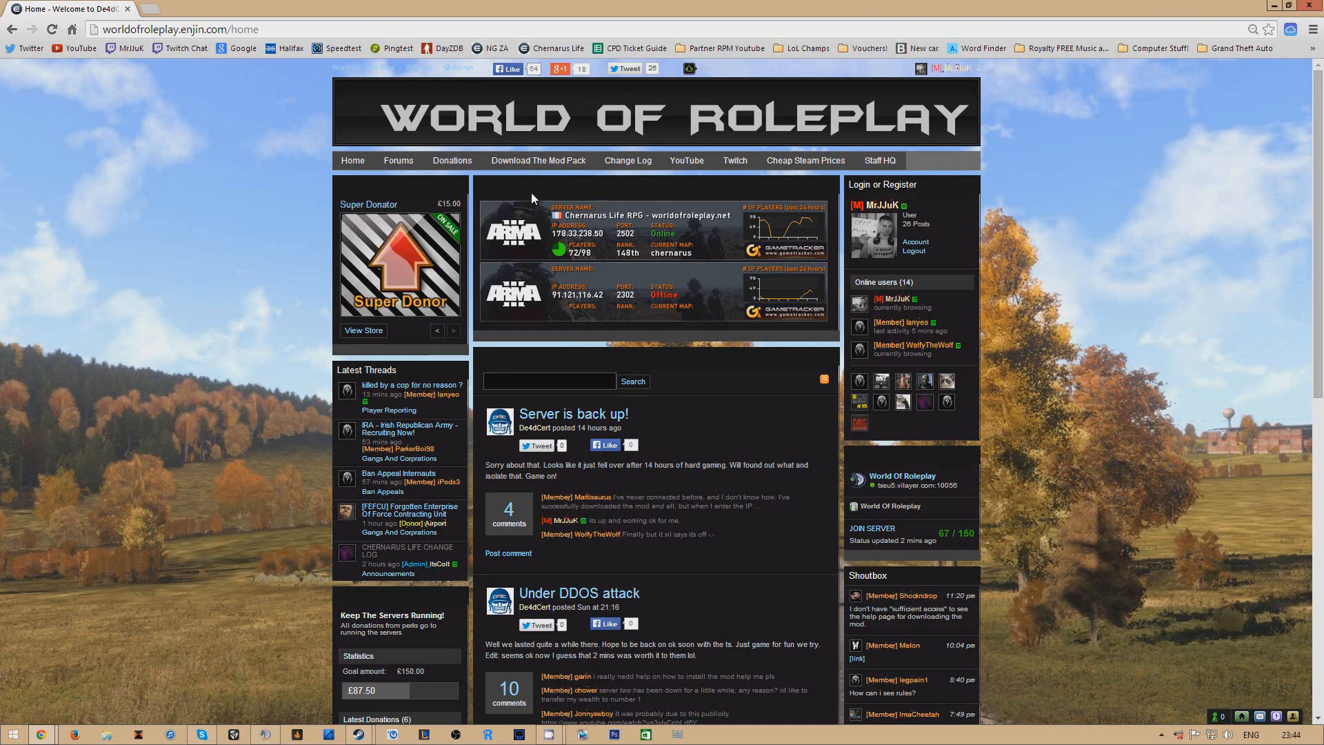
pyautogui.moveTo(1074, 319)
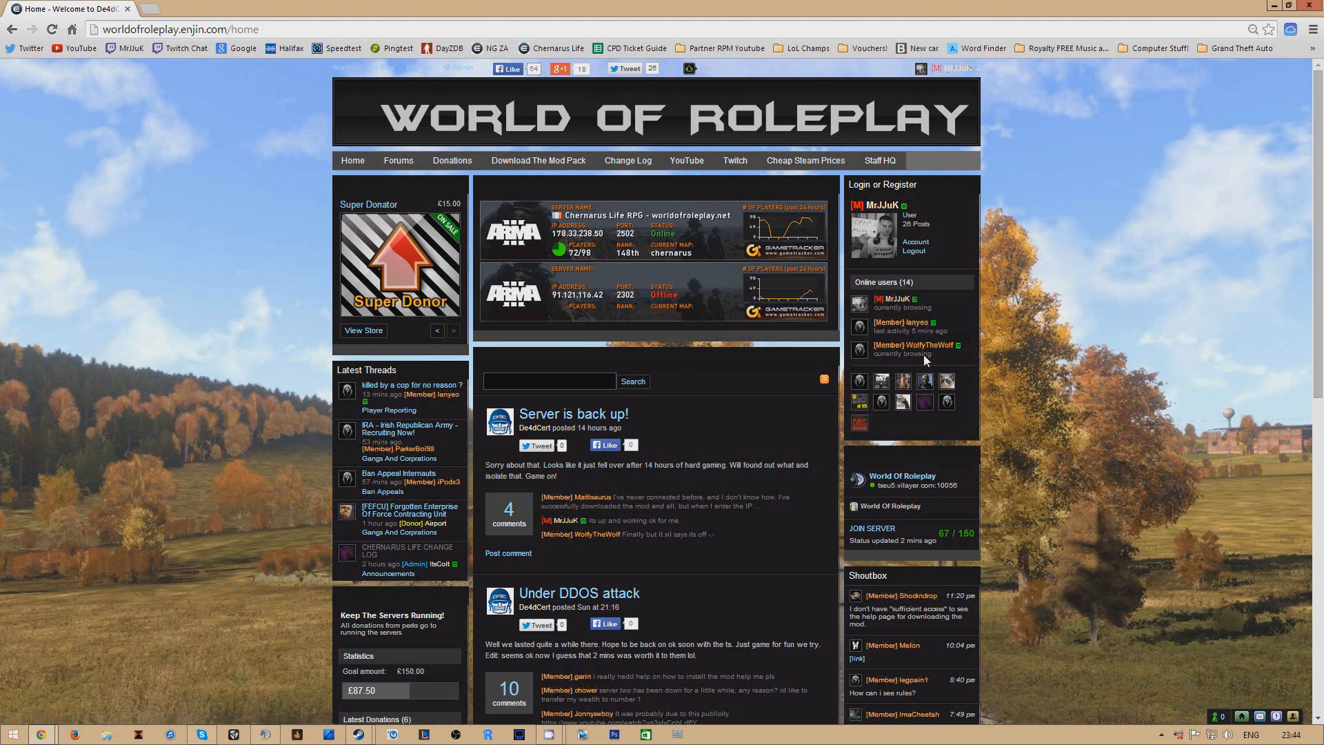
# Step: Open the World of Roleplay 'Download The Mod Pack' page with torrent, Google Drive and Mega links
pyautogui.click(538, 160)
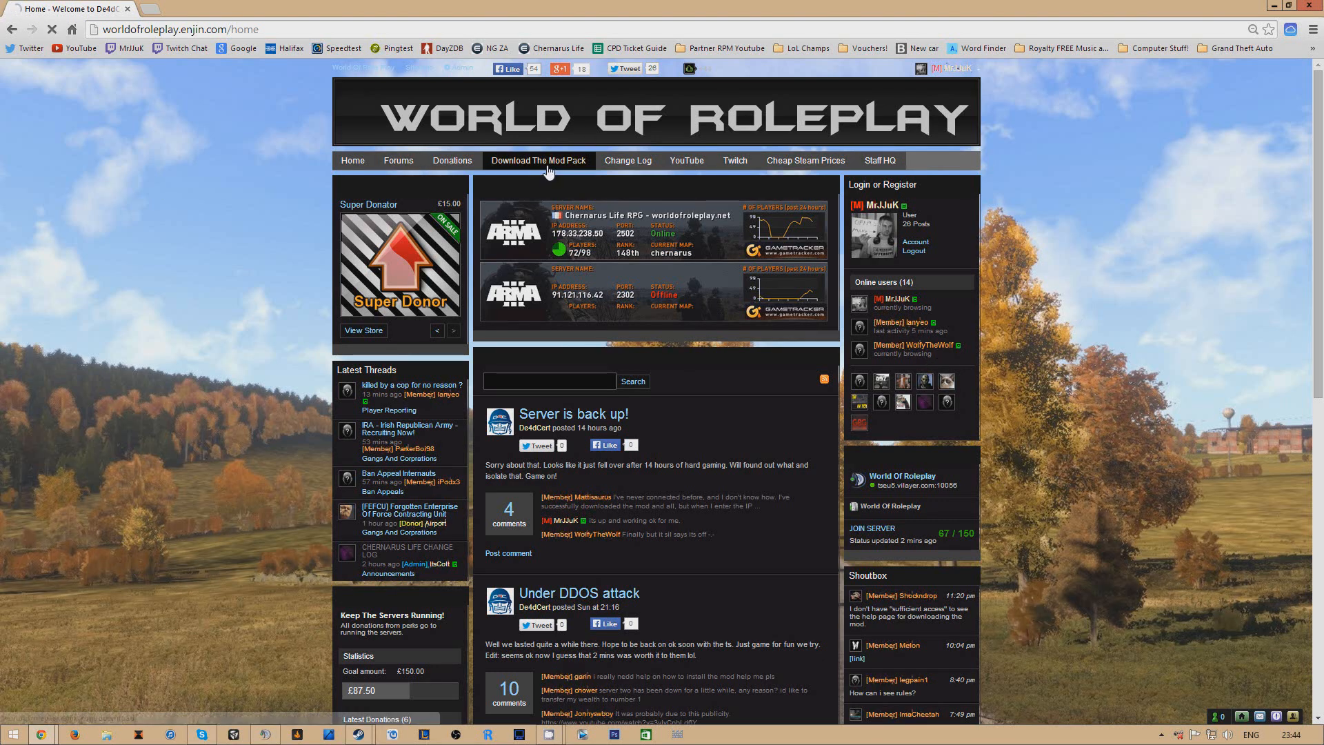
pyautogui.click(539, 160)
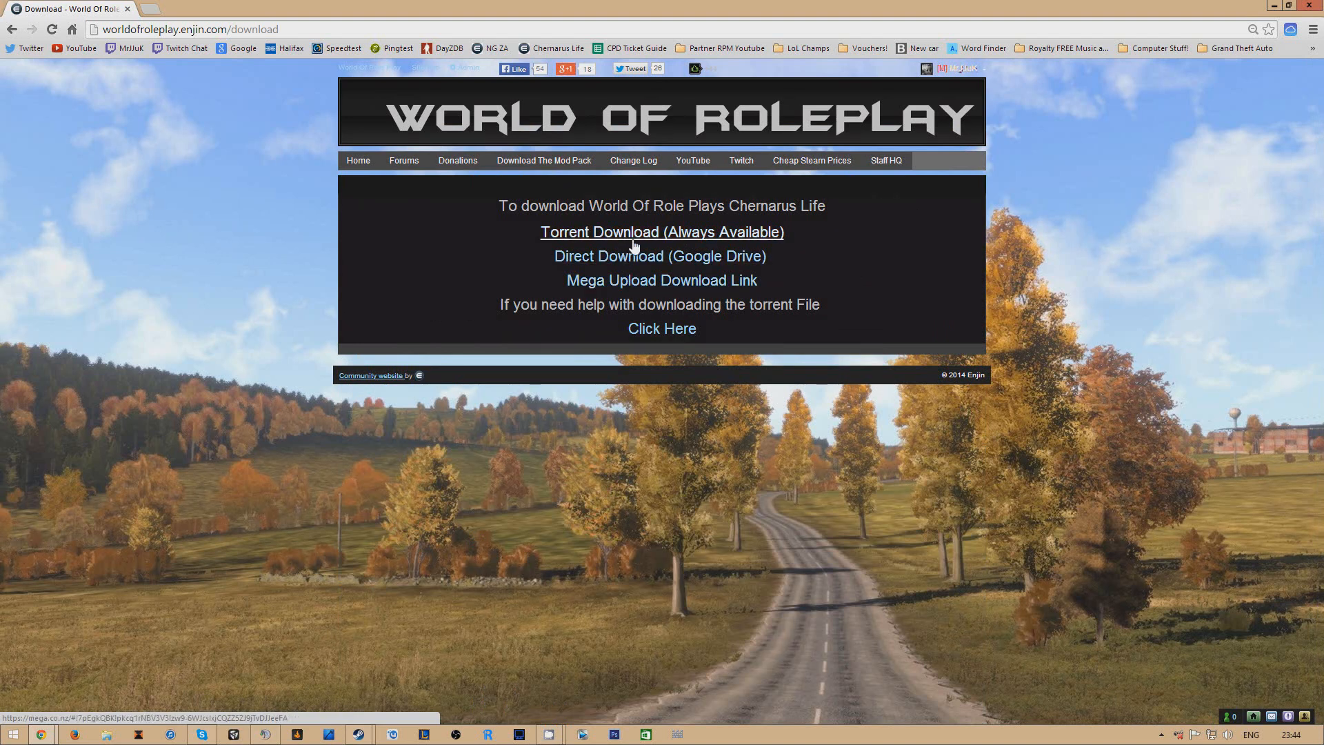
pyautogui.click(661, 232)
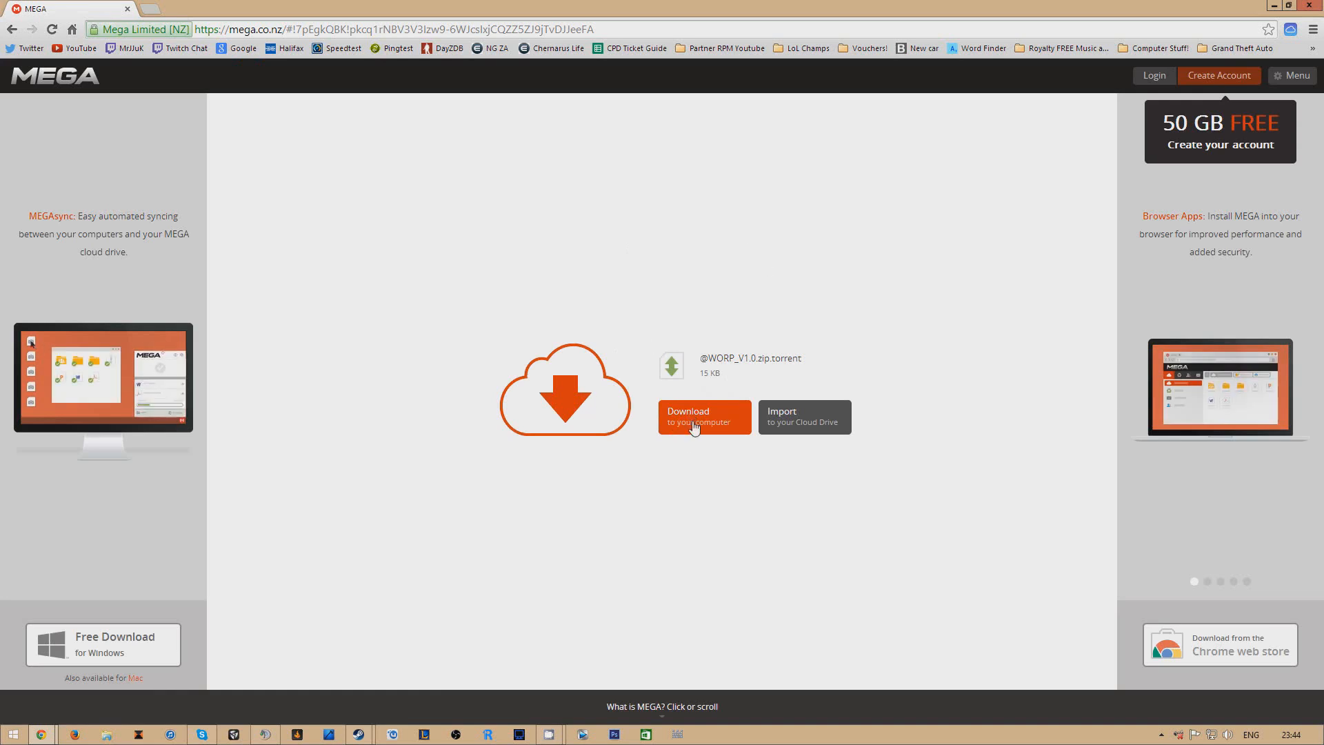
pyautogui.click(704, 416)
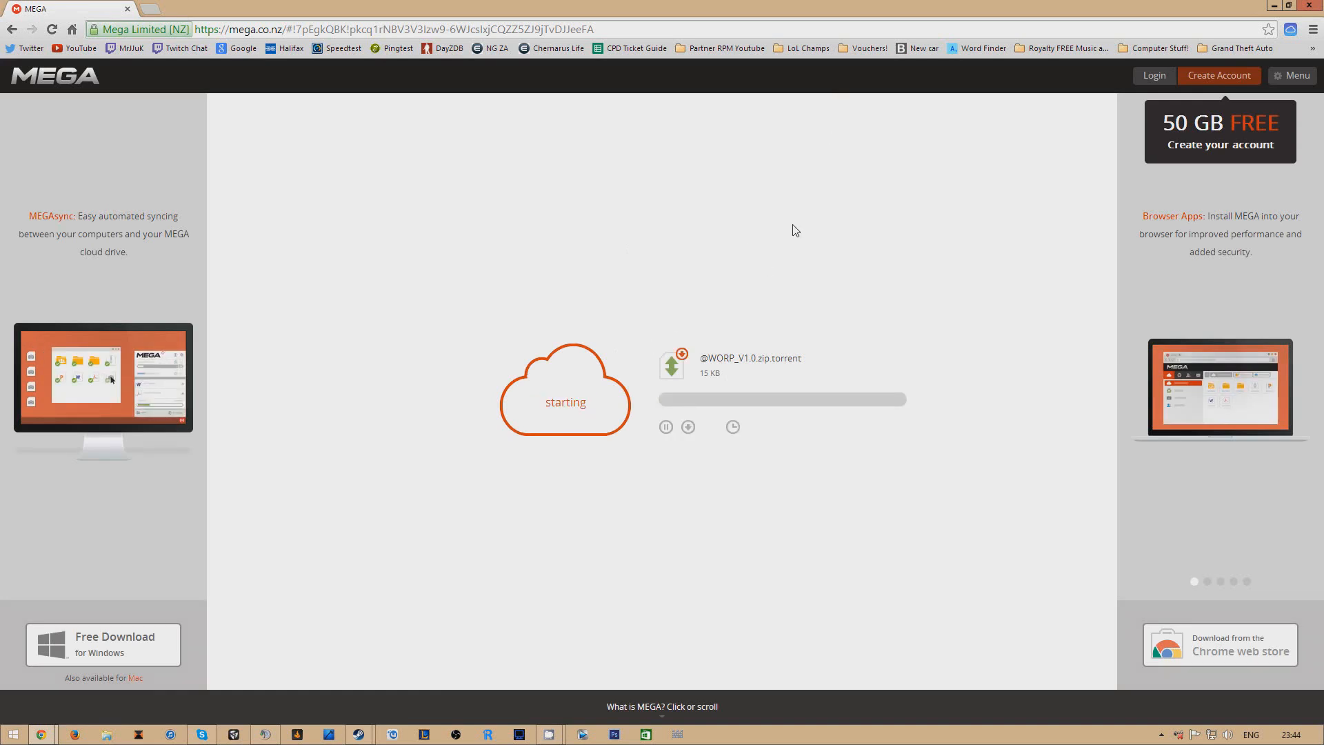
pyautogui.moveTo(709, 569)
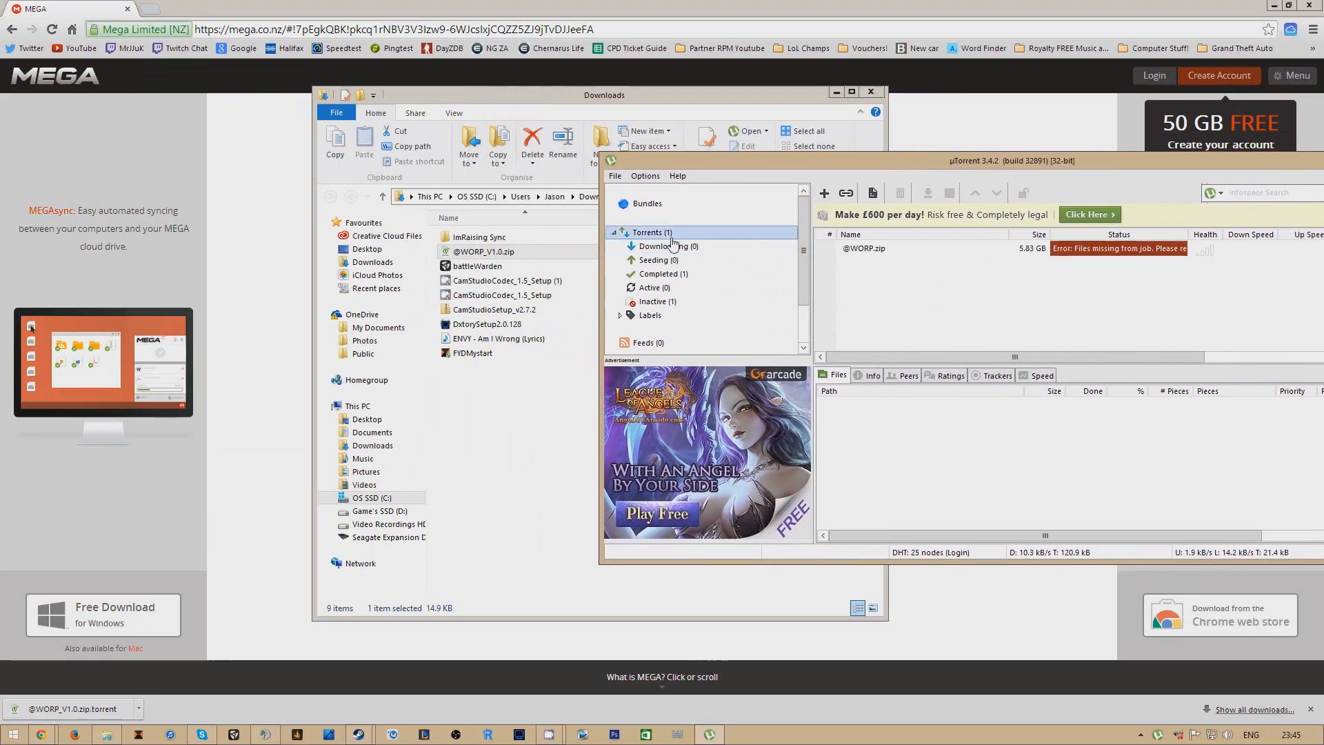
pyautogui.click(884, 248)
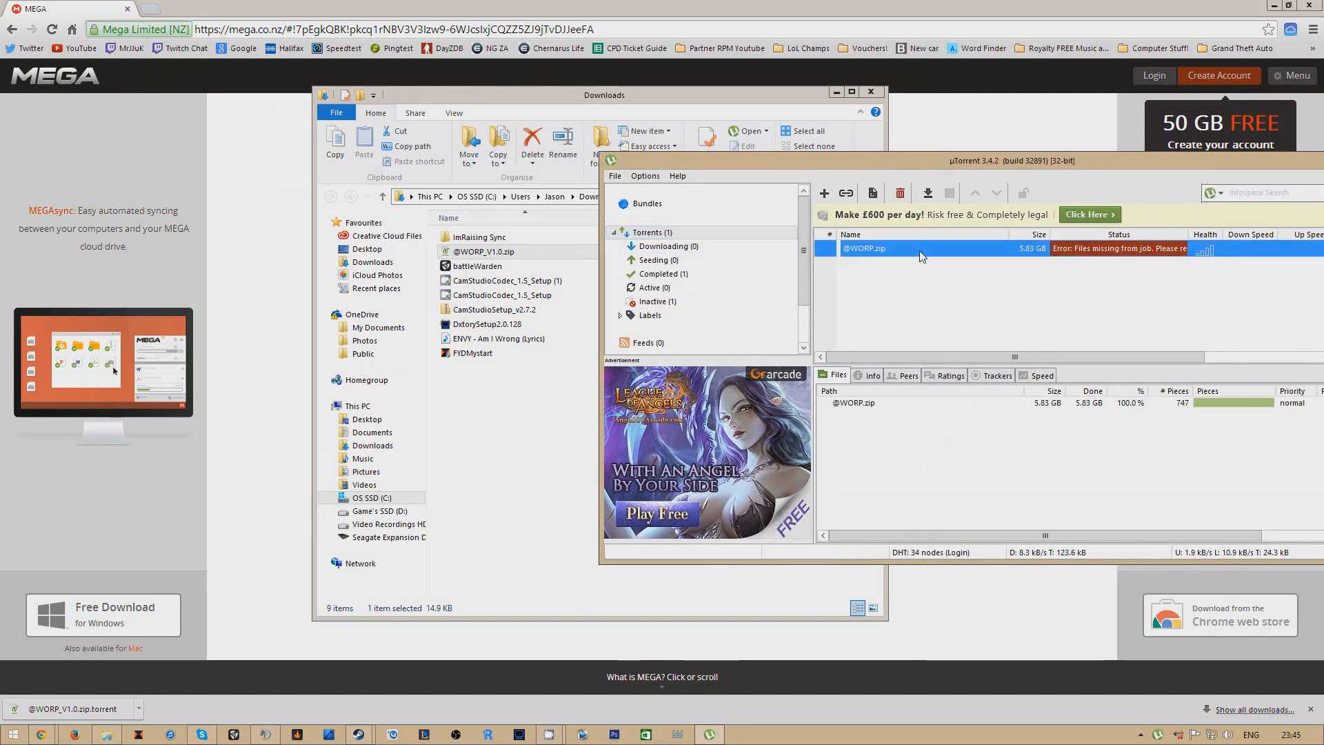
pyautogui.click(901, 193)
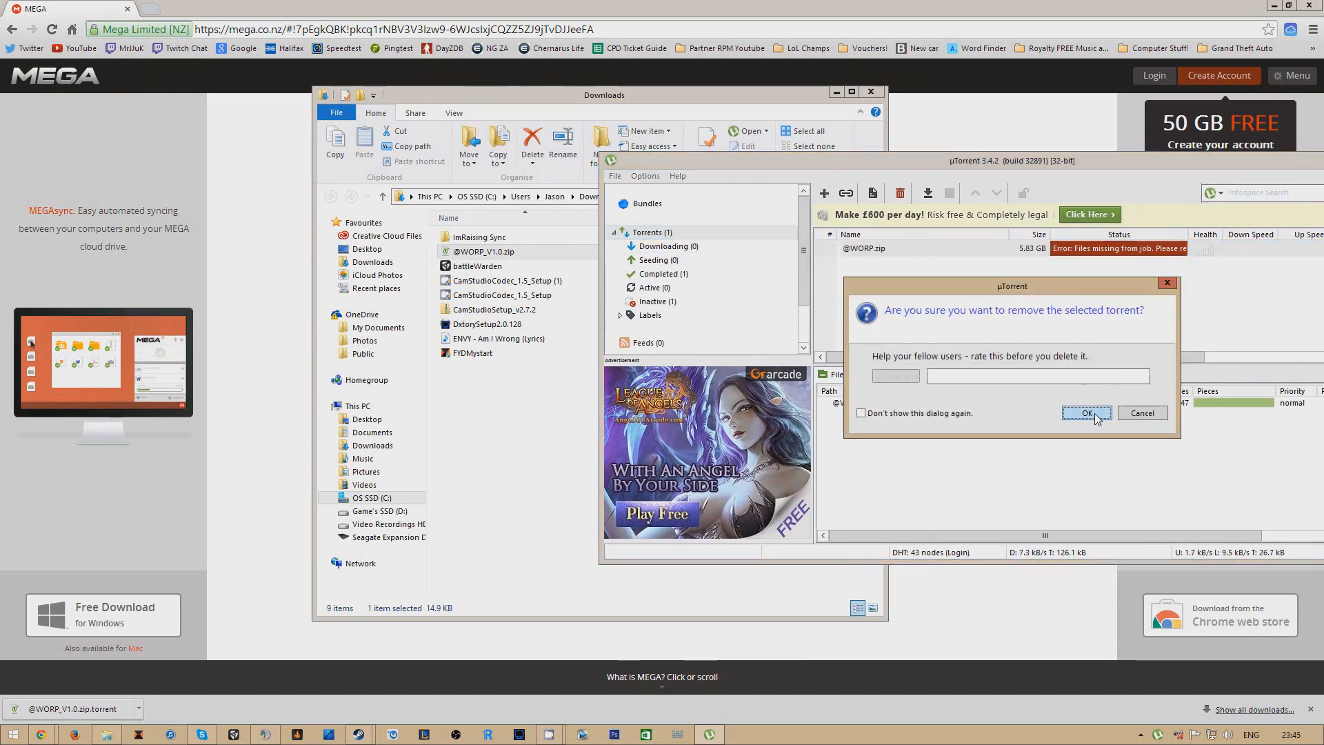
pyautogui.click(1087, 413)
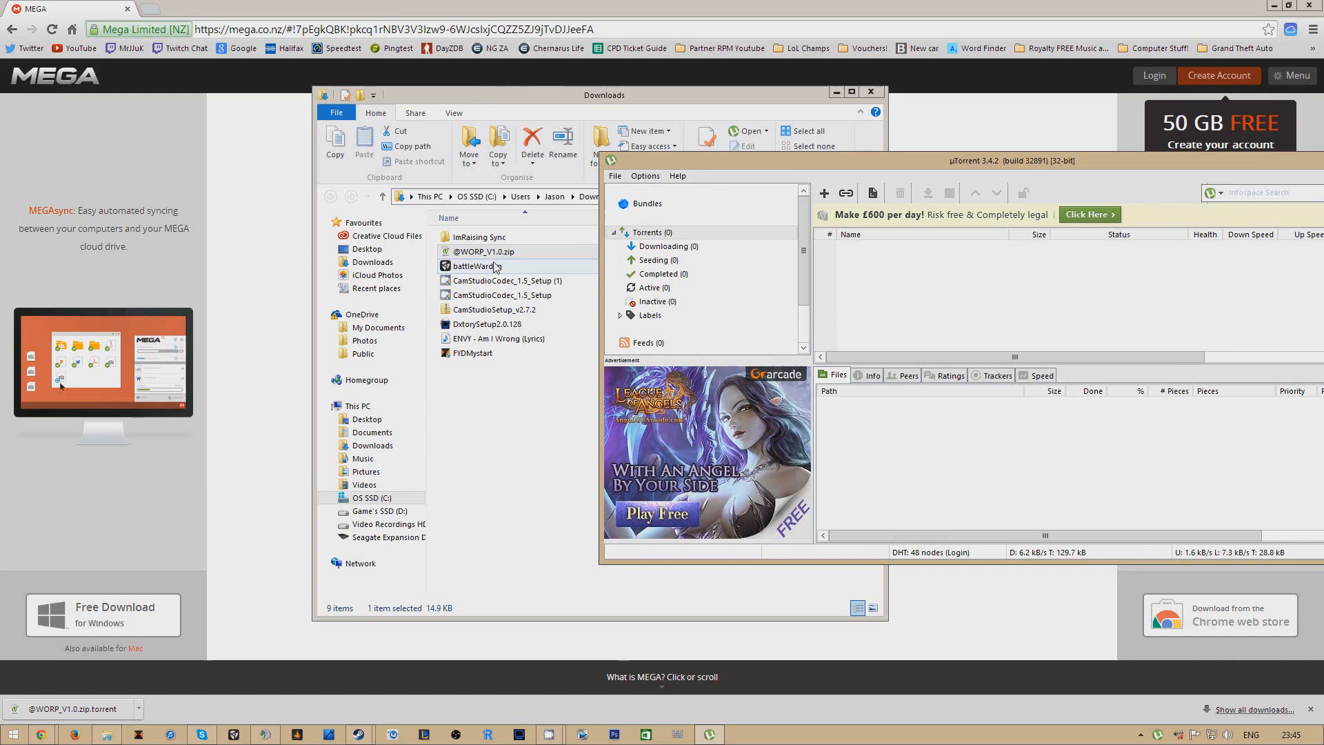
pyautogui.rightClick(485, 251)
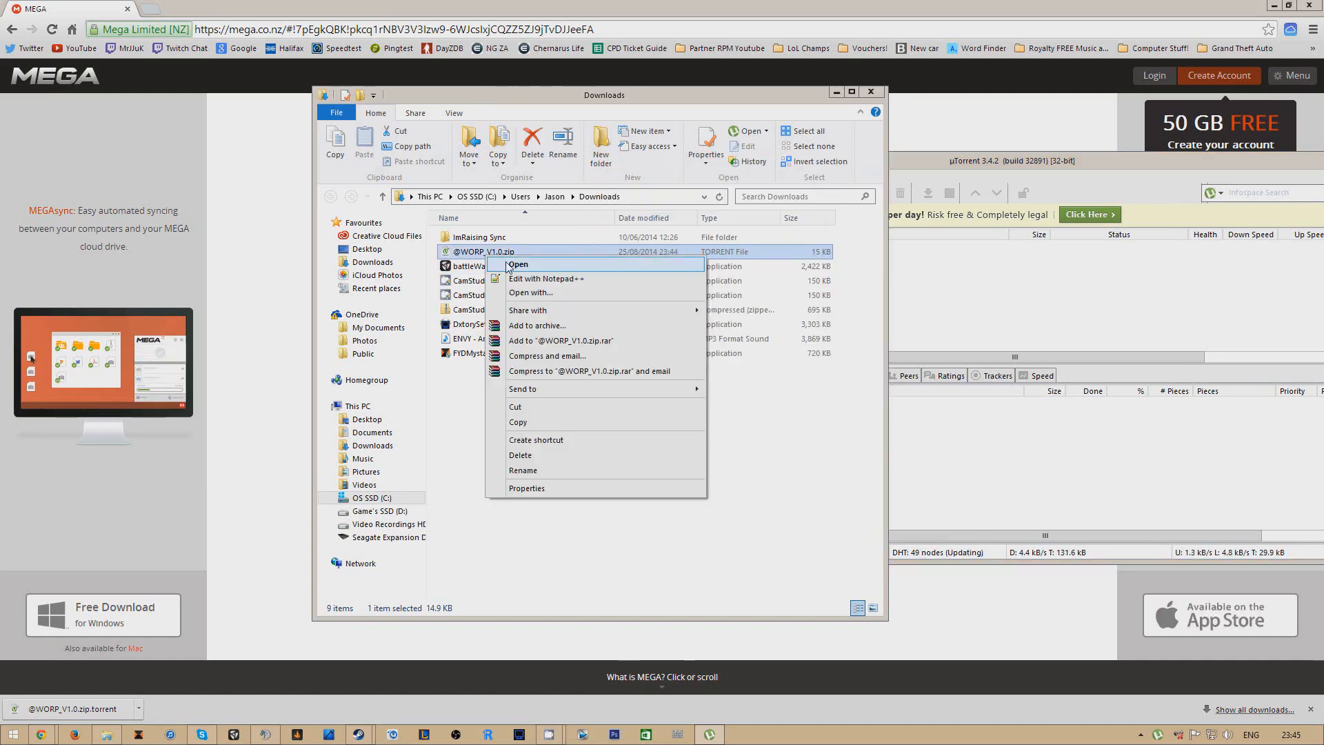
pyautogui.click(518, 265)
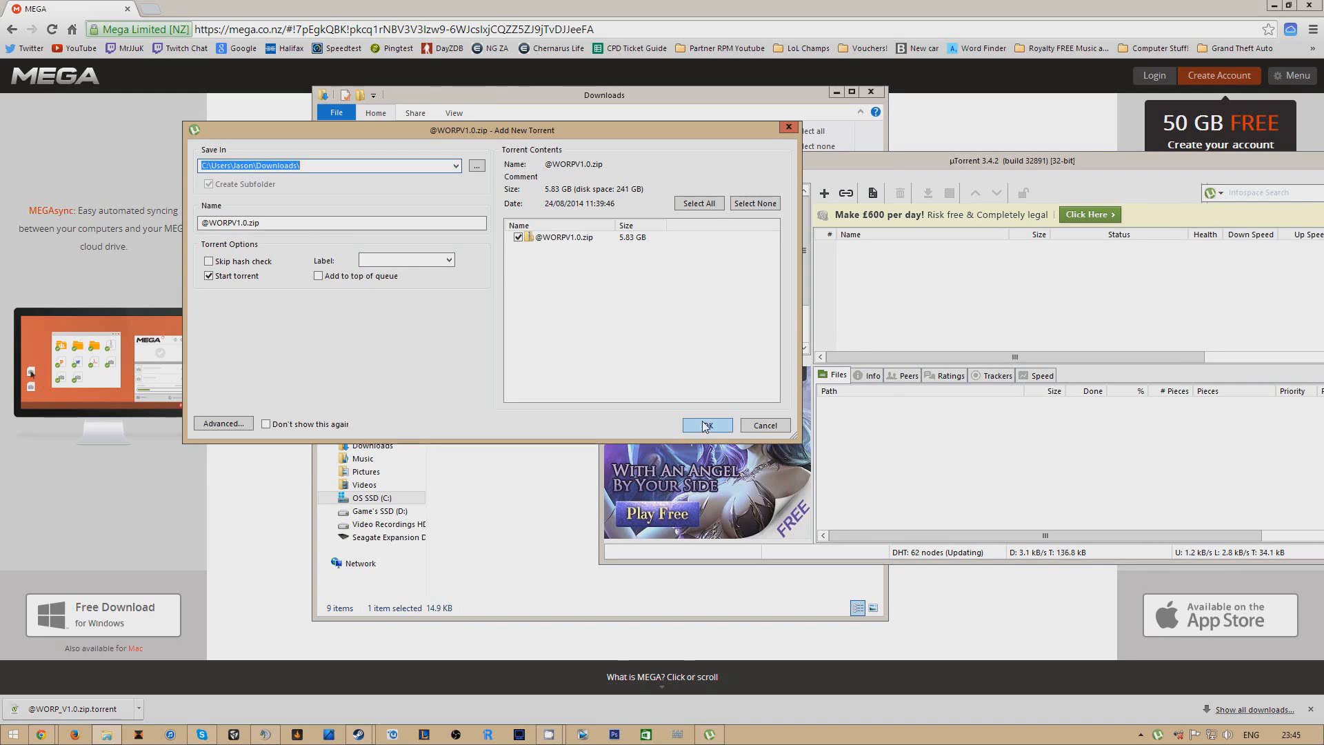
pyautogui.click(707, 425)
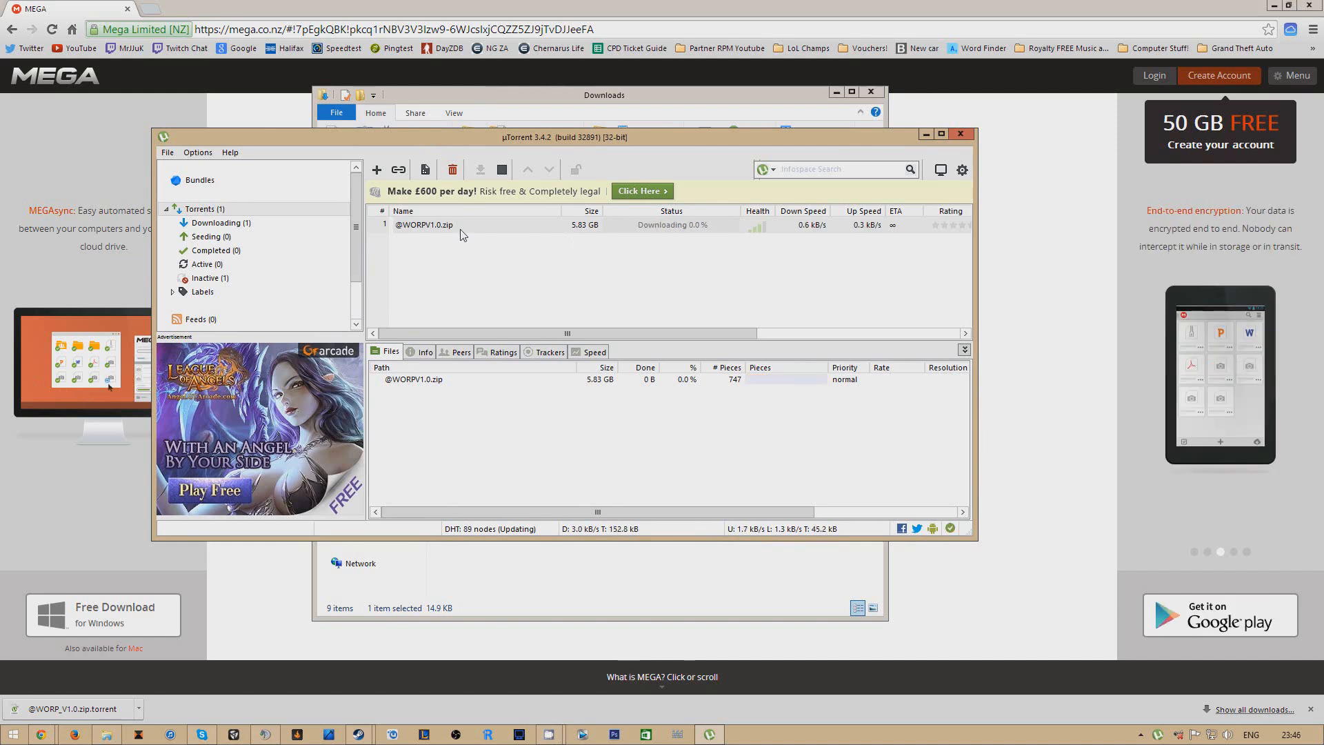
pyautogui.moveTo(554, 405)
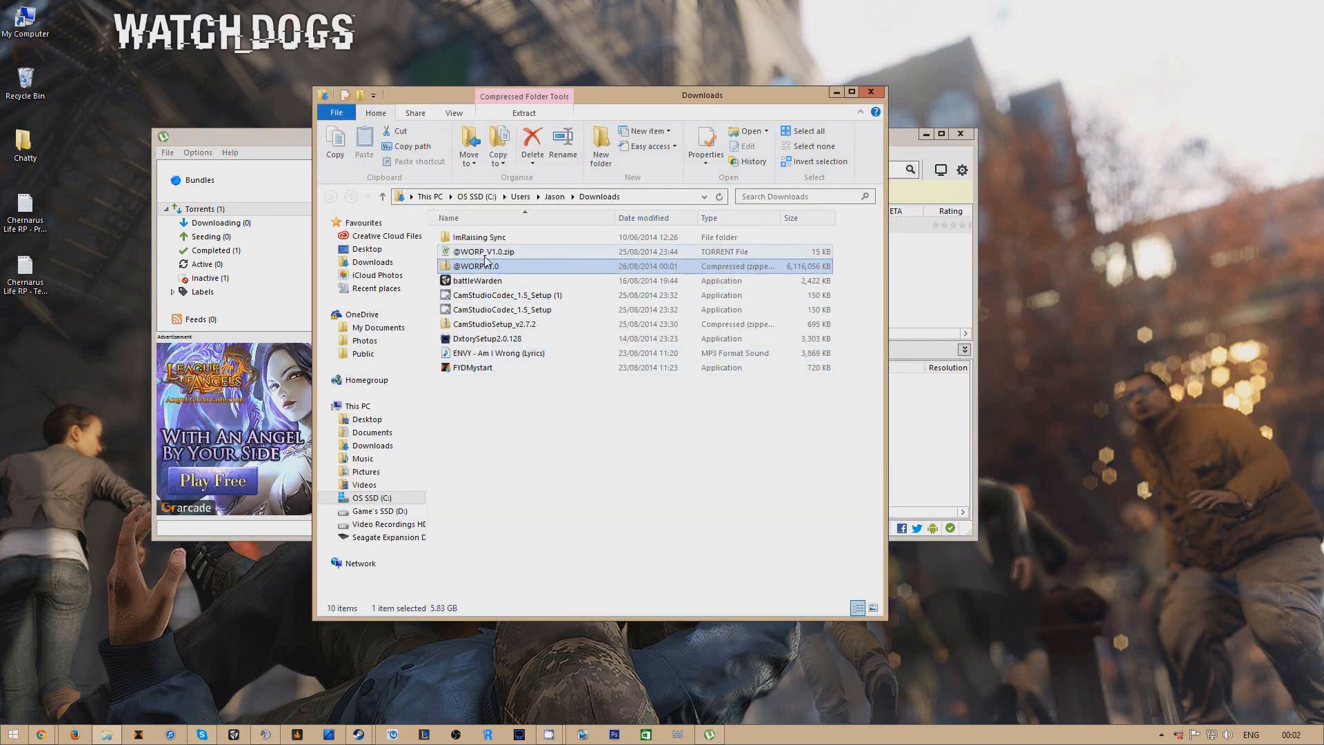
pyautogui.moveTo(477, 266)
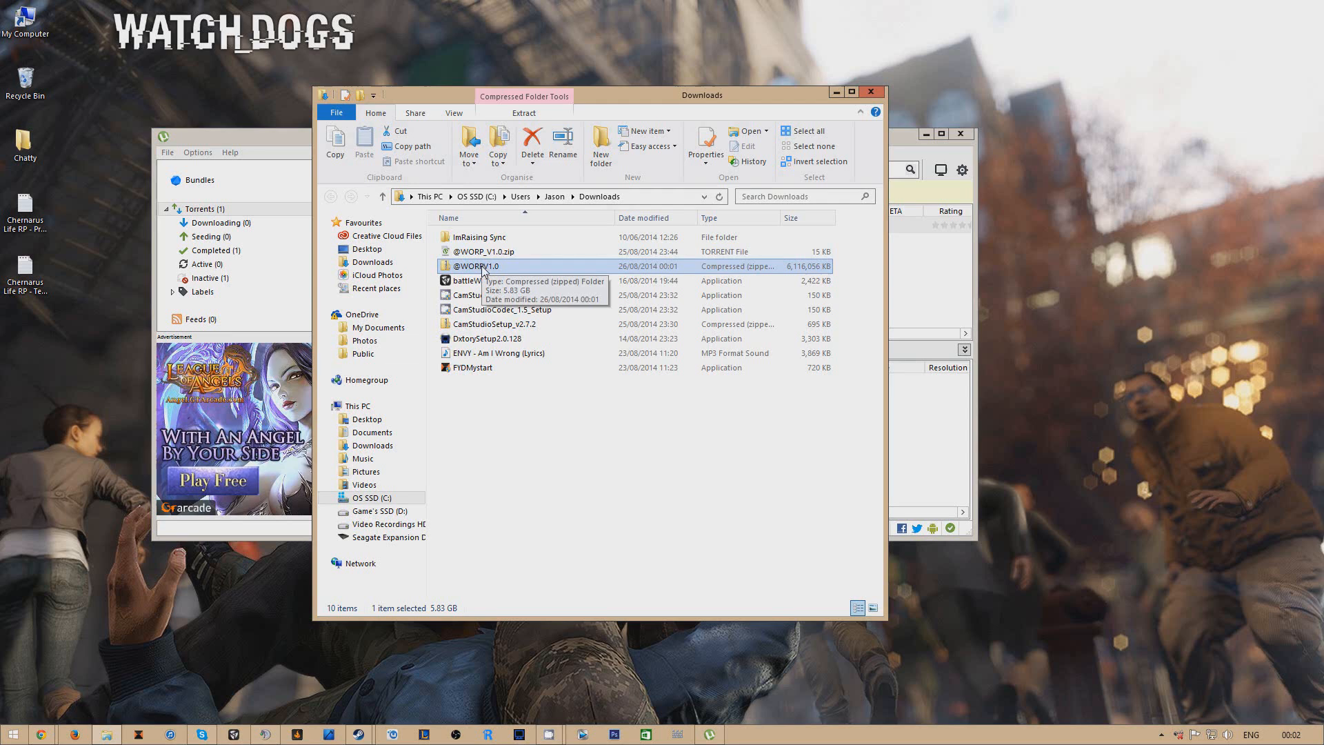
pyautogui.rightClick(475, 267)
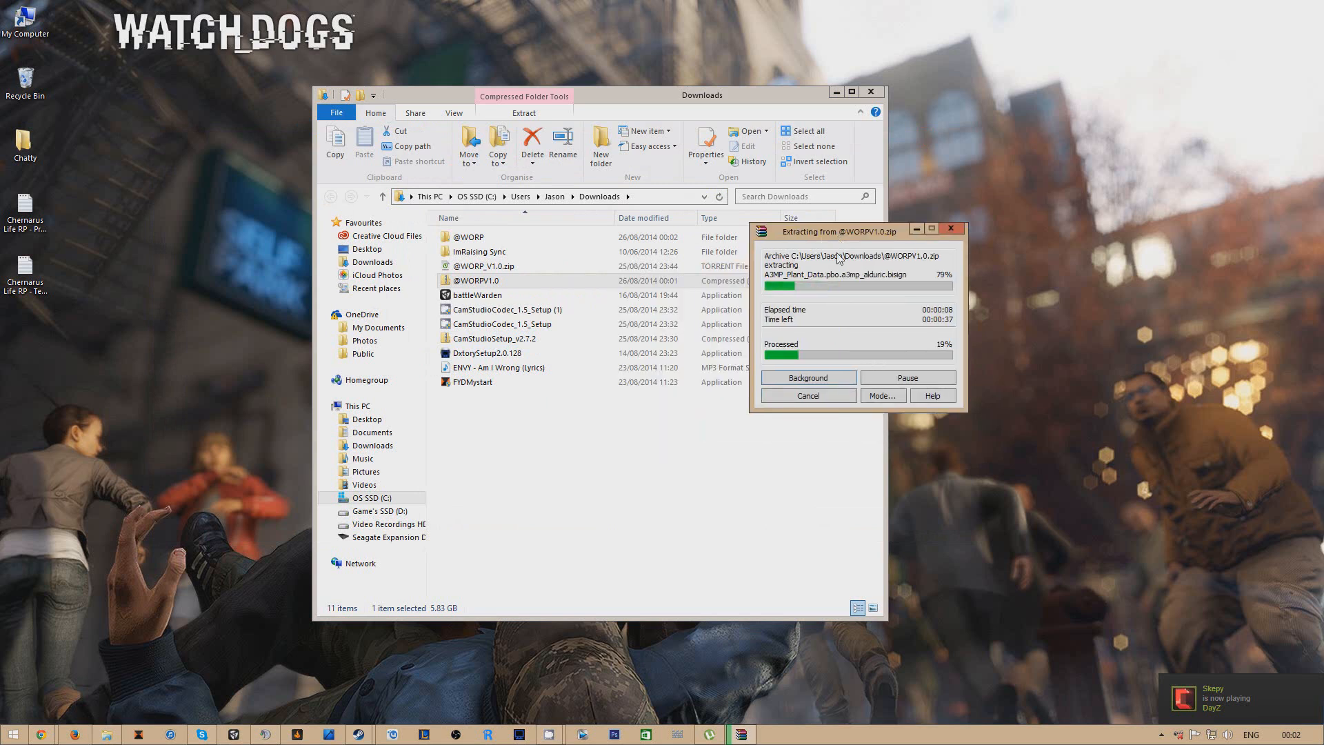
pyautogui.moveTo(680, 421)
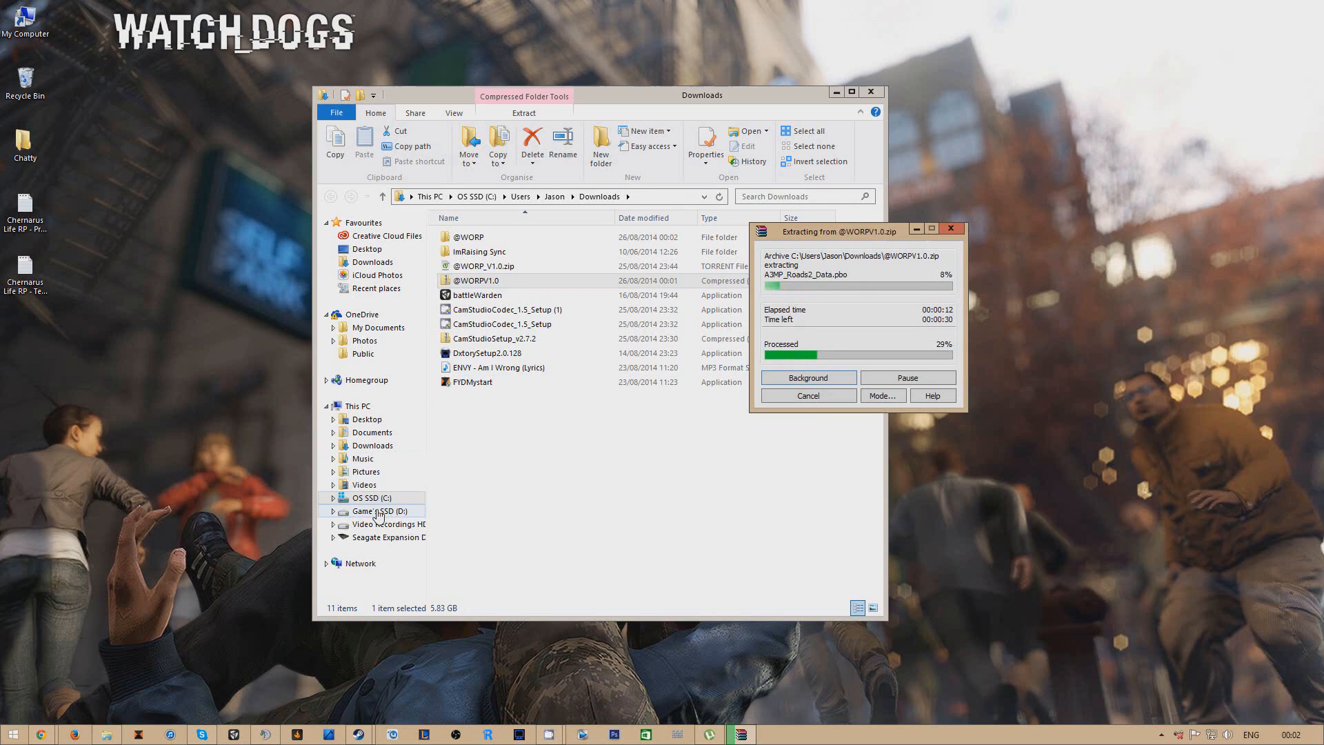
pyautogui.rightClick(380, 512)
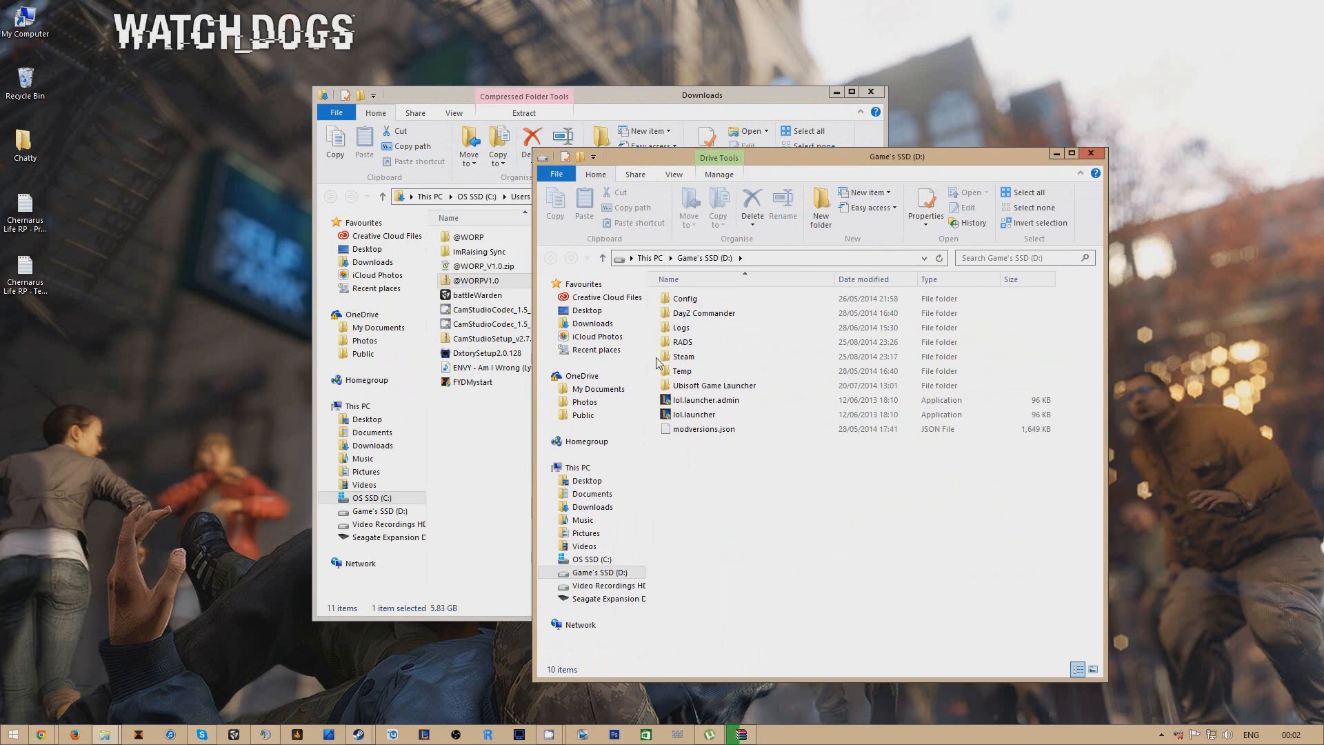
pyautogui.moveTo(703, 356)
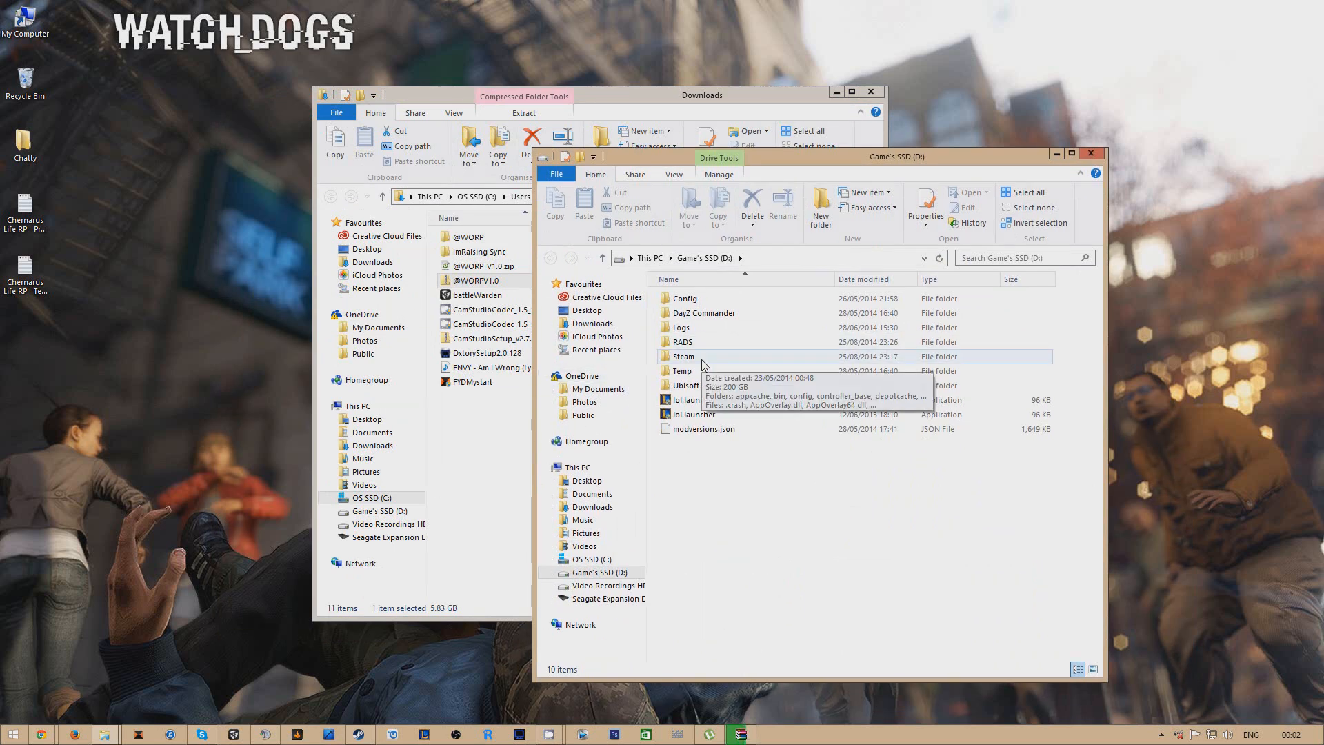
pyautogui.doubleClick(685, 356)
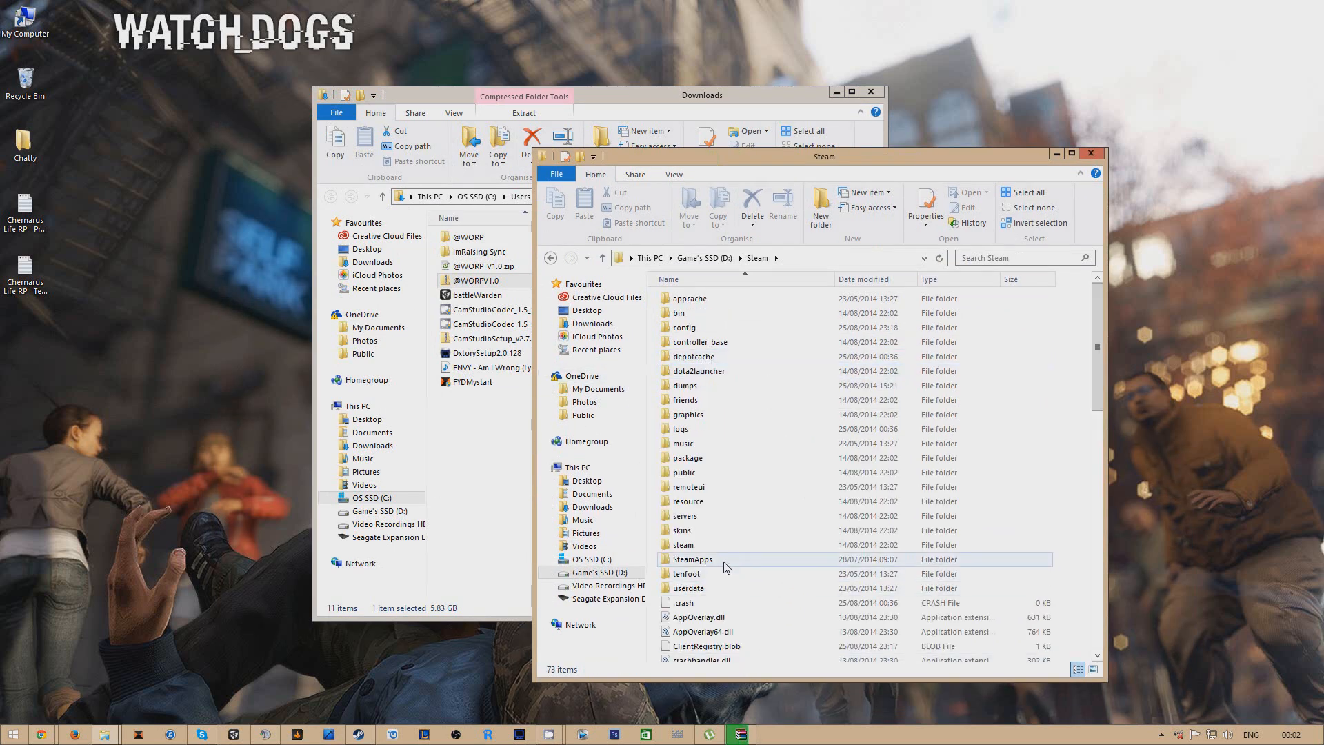
pyautogui.doubleClick(692, 559)
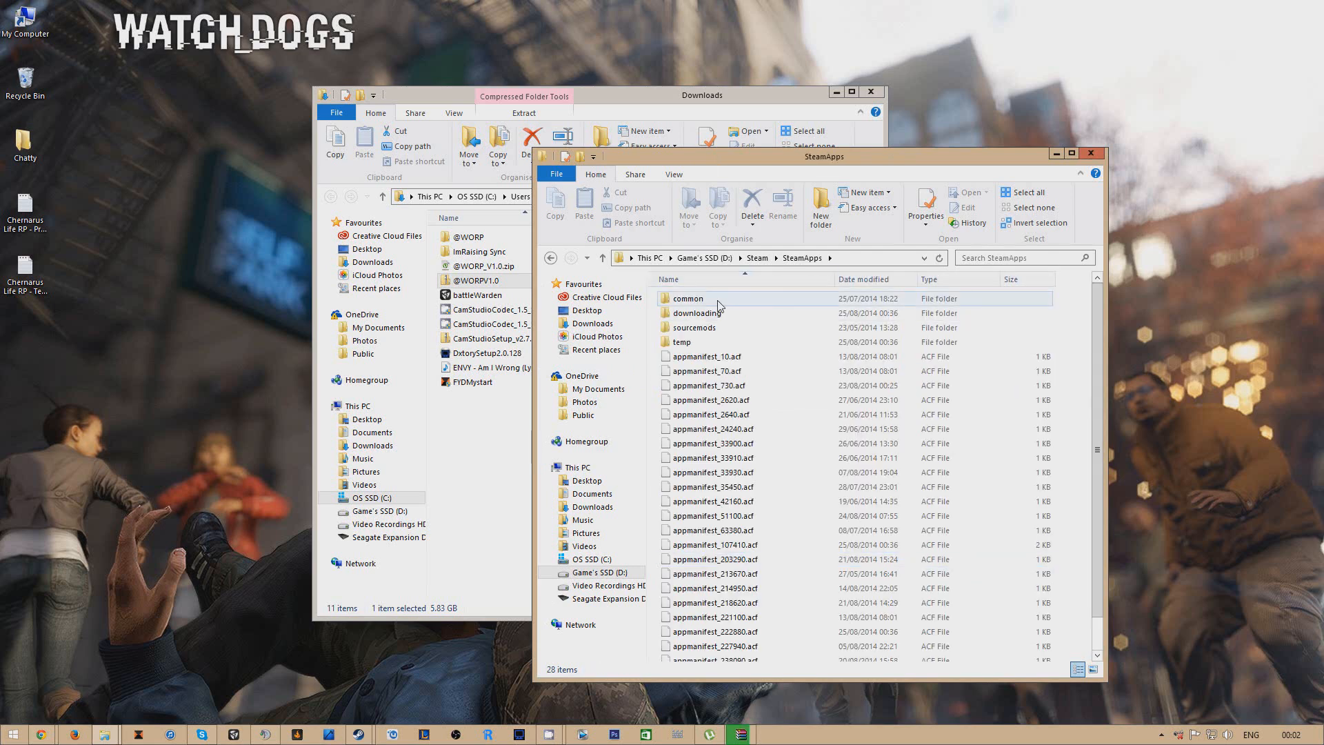
pyautogui.doubleClick(688, 298)
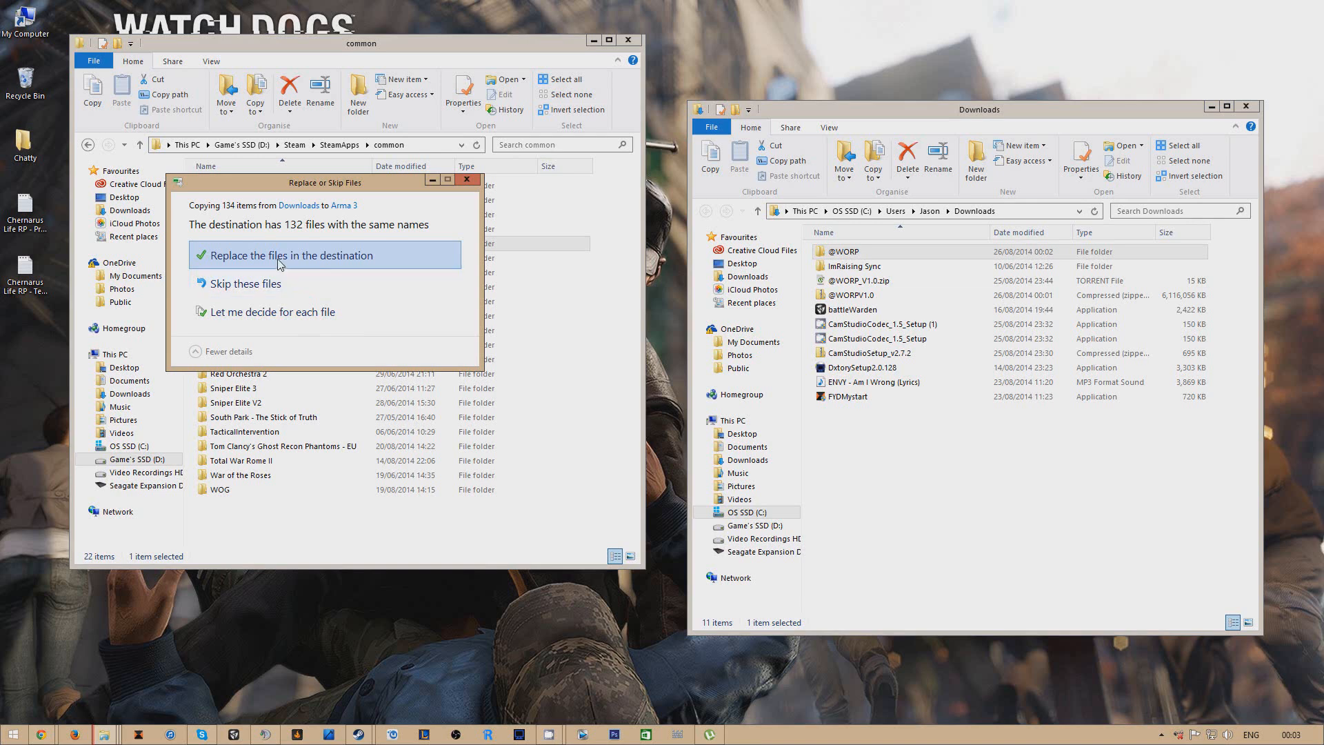
pyautogui.click(284, 255)
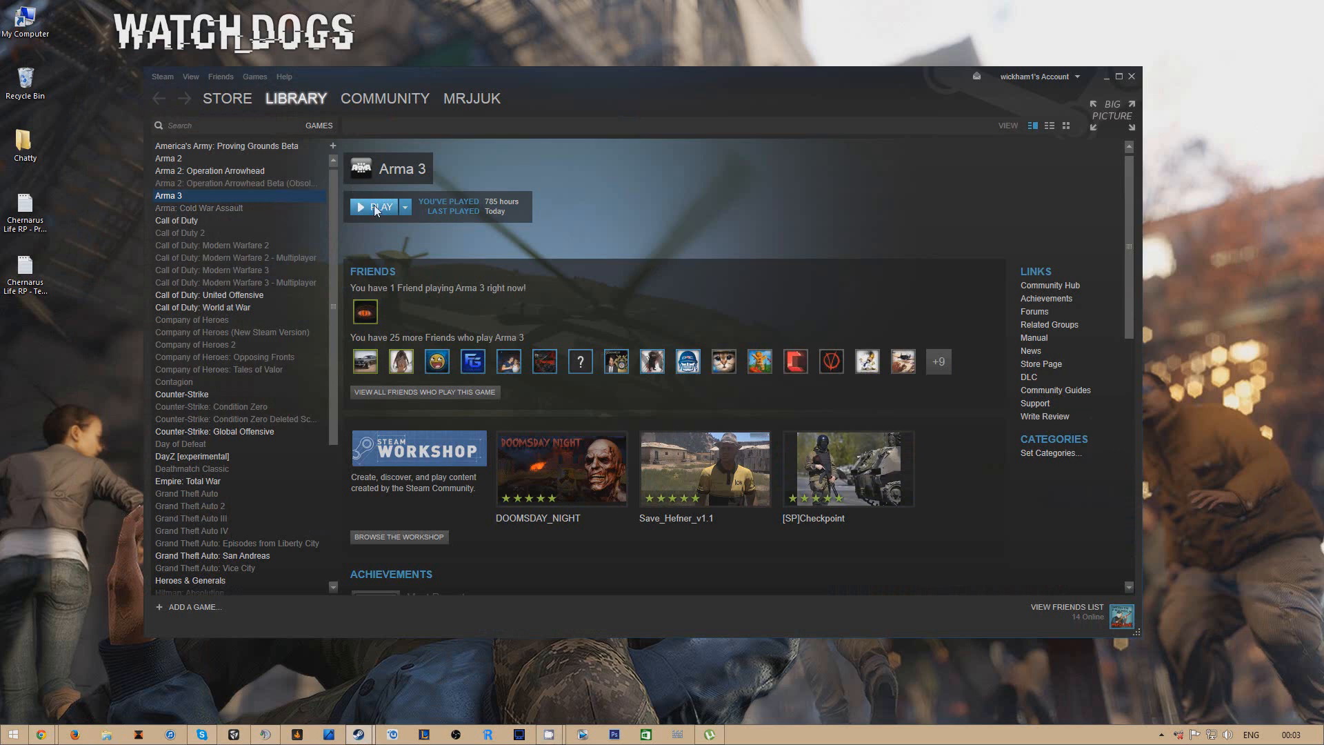
# Step: Launch Arma 3 with PLAY from the Steam Library
pyautogui.click(375, 207)
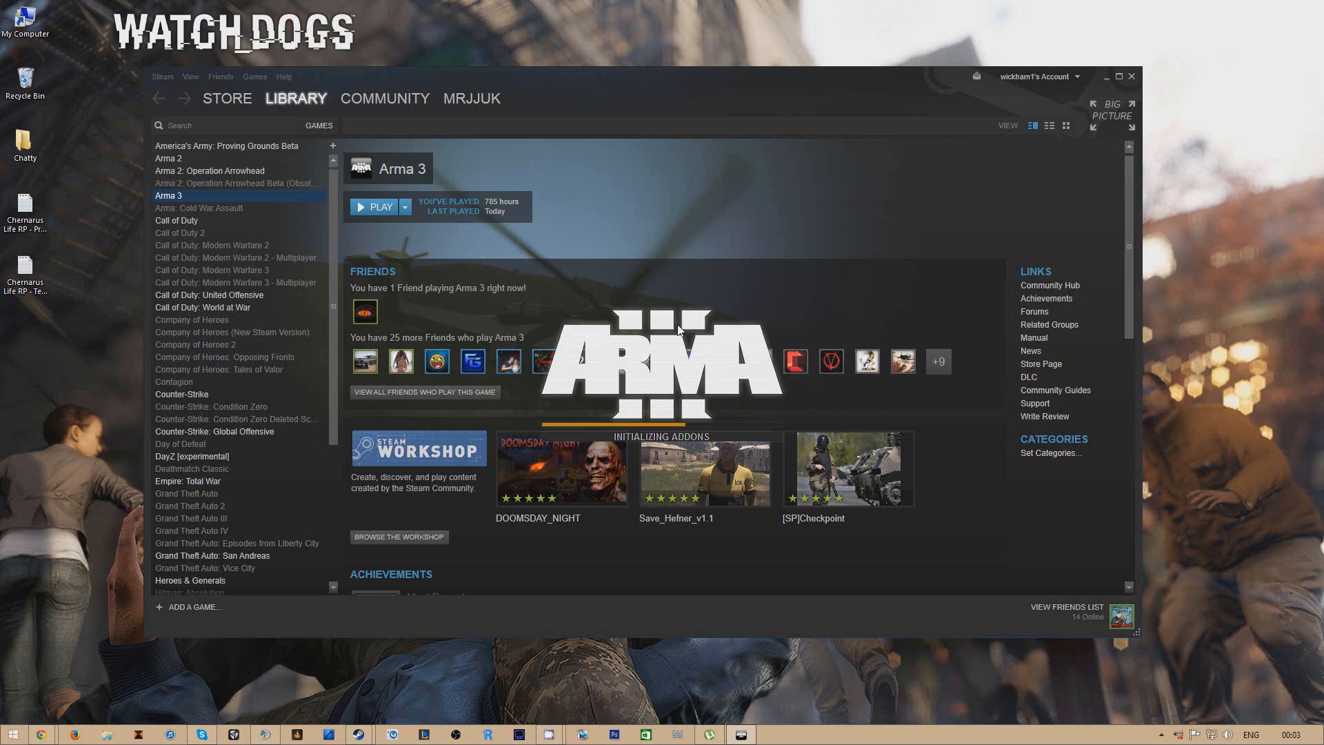
pyautogui.click(374, 207)
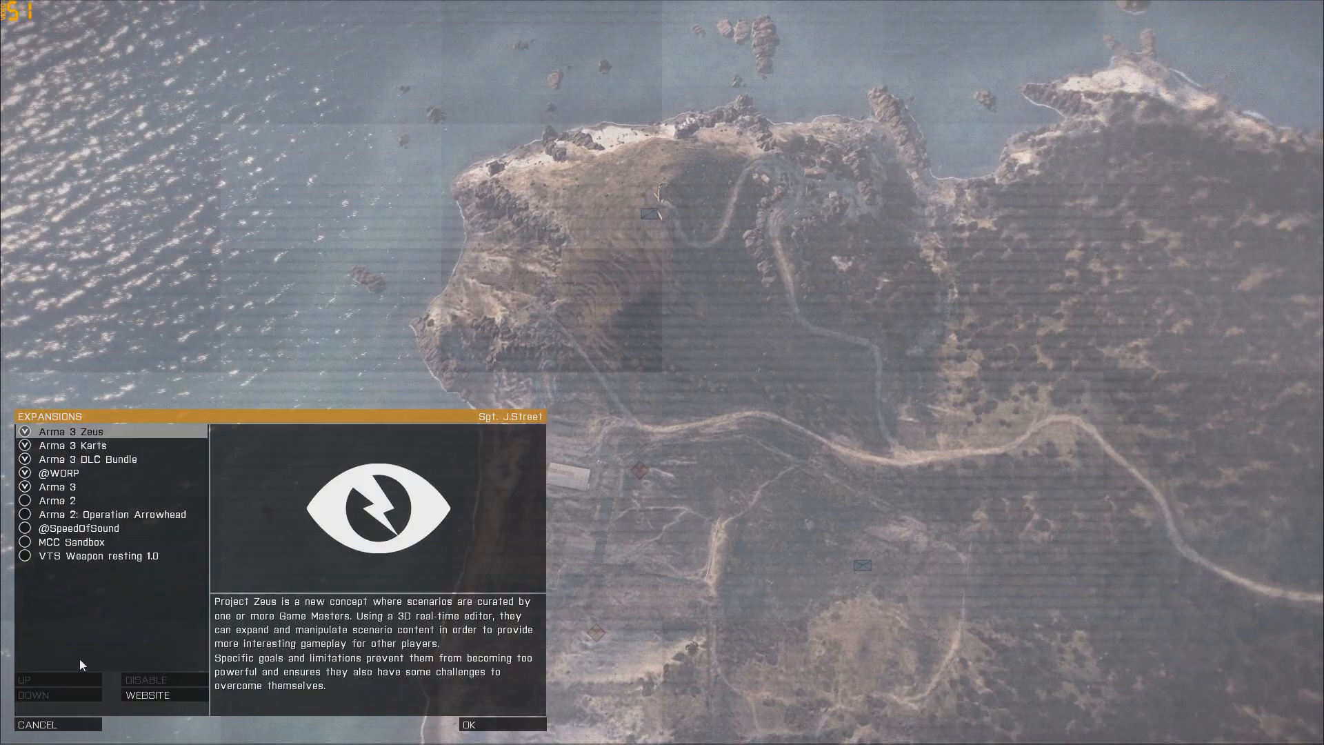
pyautogui.click(61, 472)
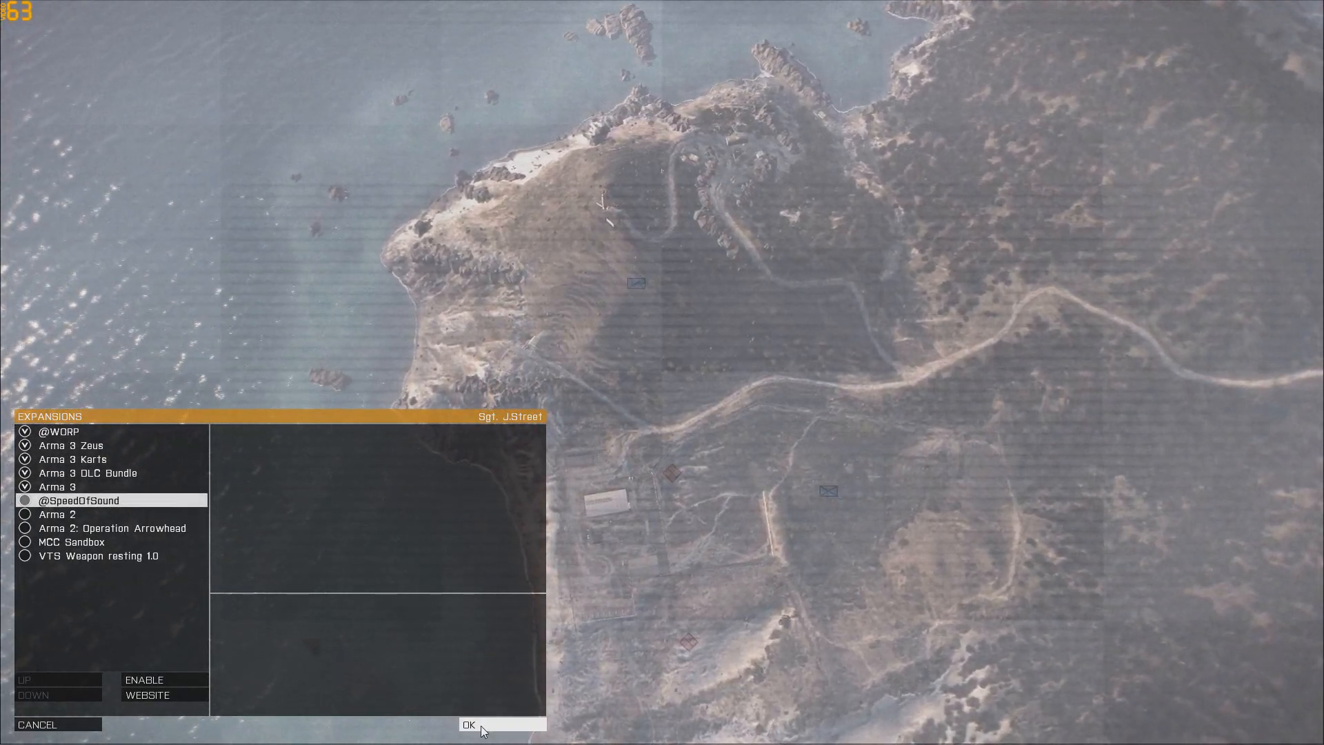
pyautogui.click(471, 724)
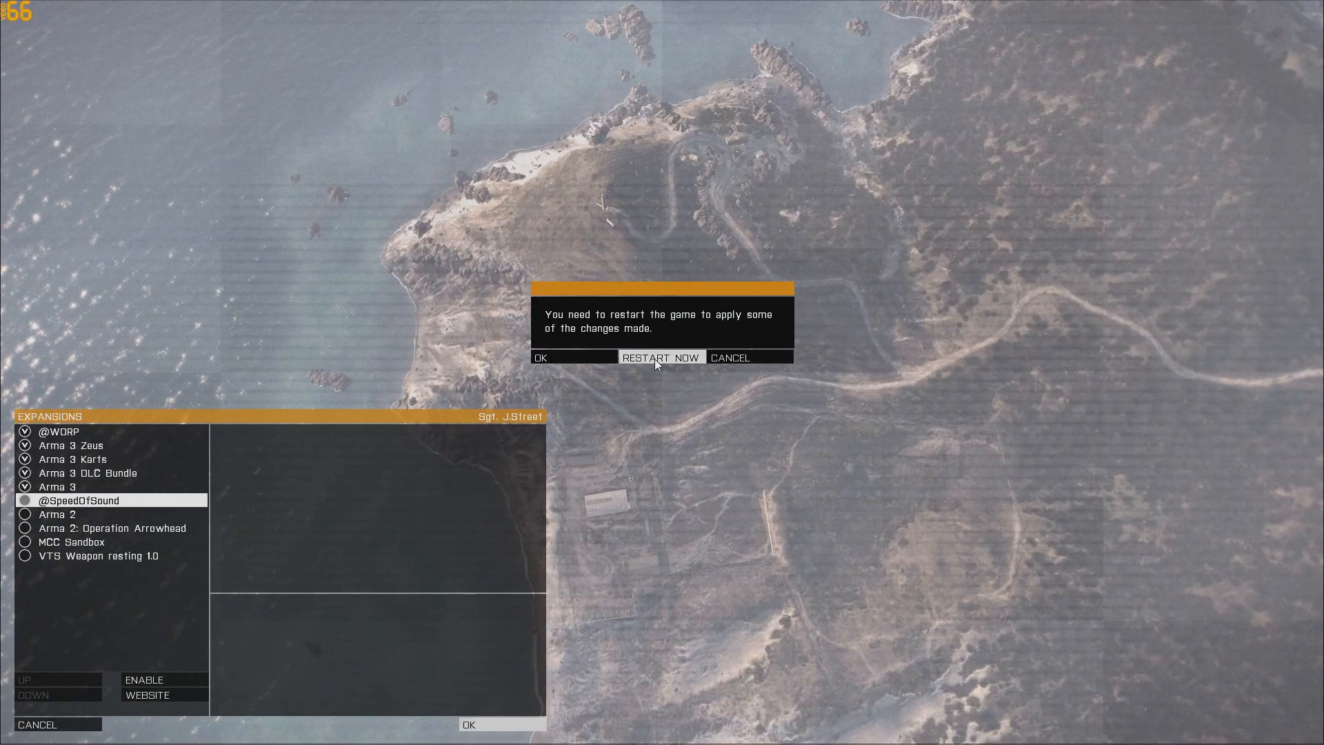
pyautogui.click(661, 356)
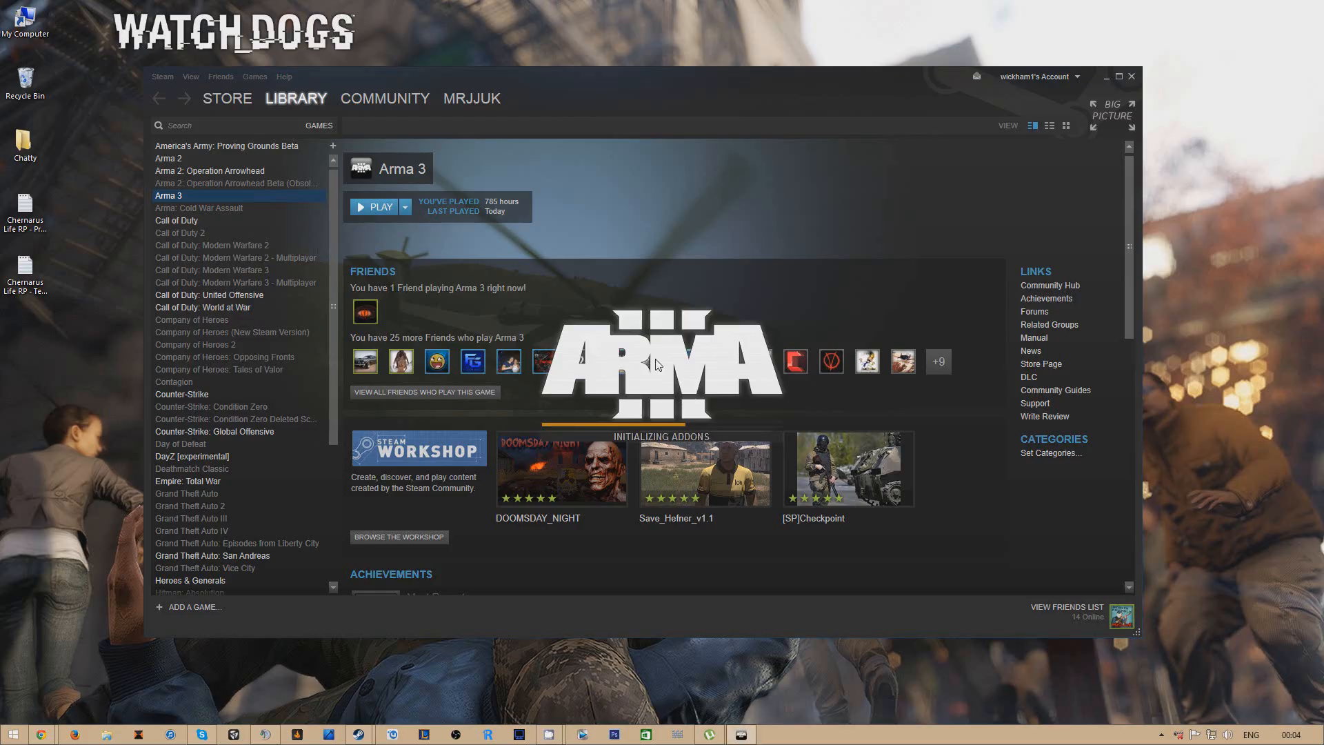
# Step: Relaunch Arma 3 and join the Chernarus_Life_RPG World of Roleplay server
pyautogui.click(372, 207)
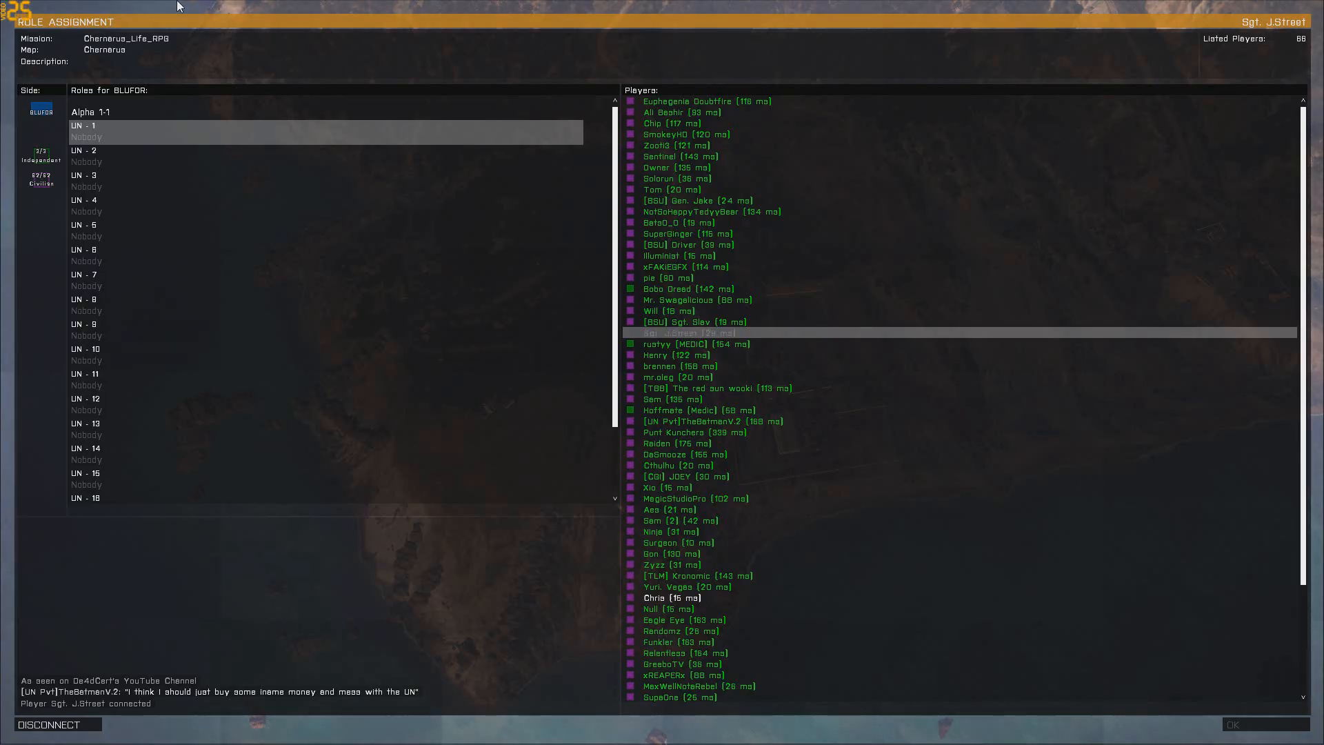
pyautogui.moveTo(135, 137)
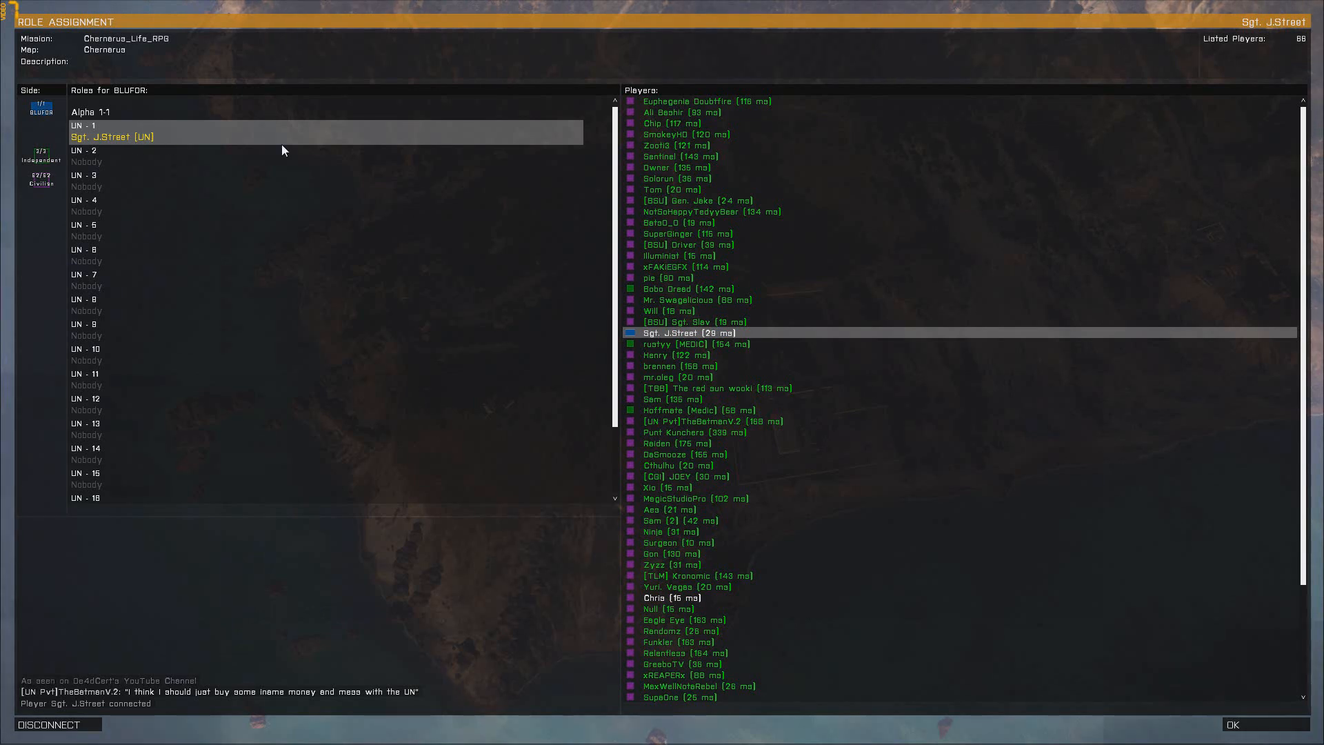
pyautogui.moveTo(290, 234)
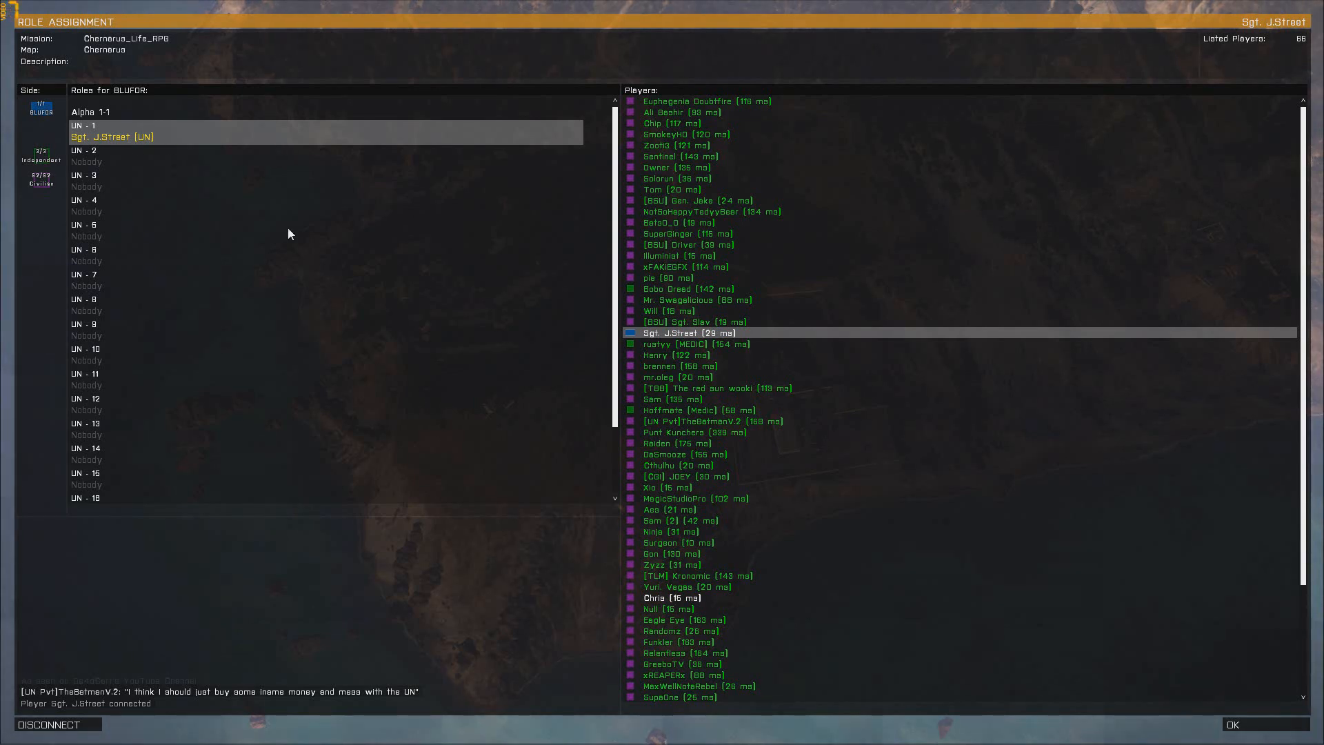